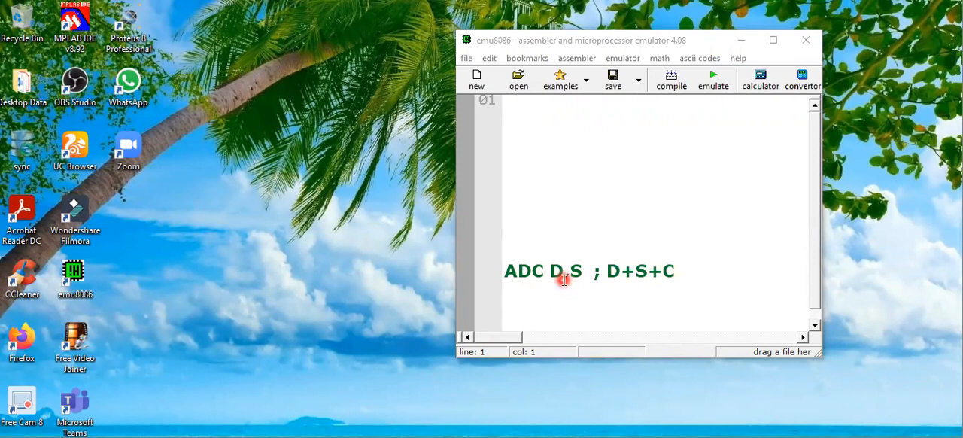
pyautogui.moveTo(580, 284)
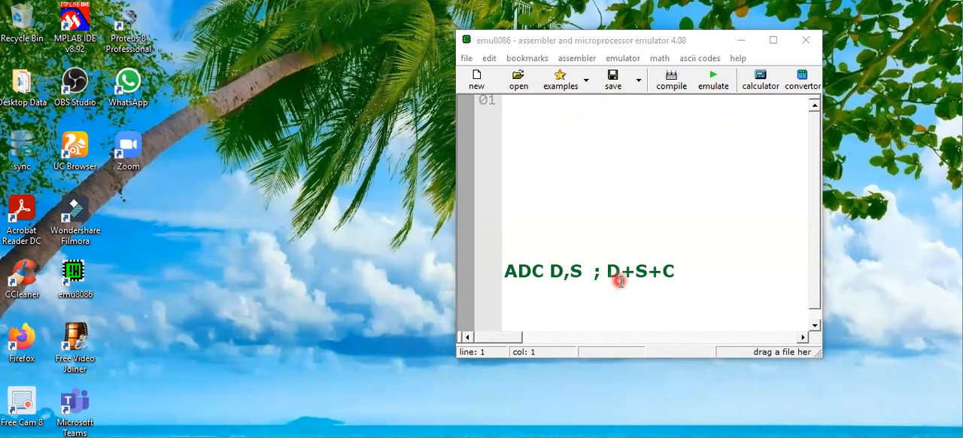
pyautogui.moveTo(652, 276)
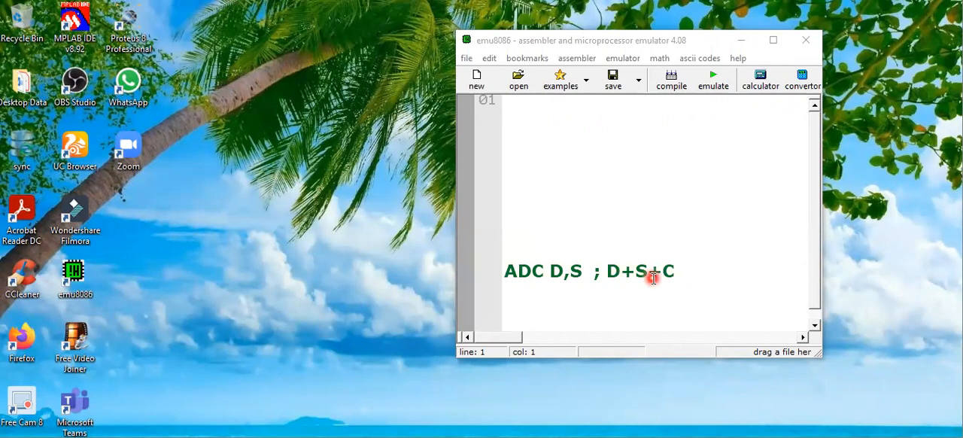
pyautogui.moveTo(644, 284)
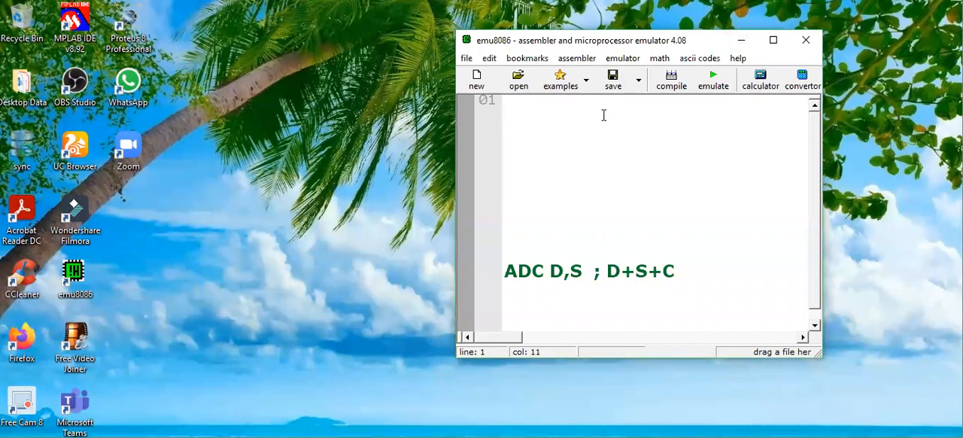
# Write the first instruction, MOV BX,1234H, removing the extra empty line.
pyautogui.write('MOV')
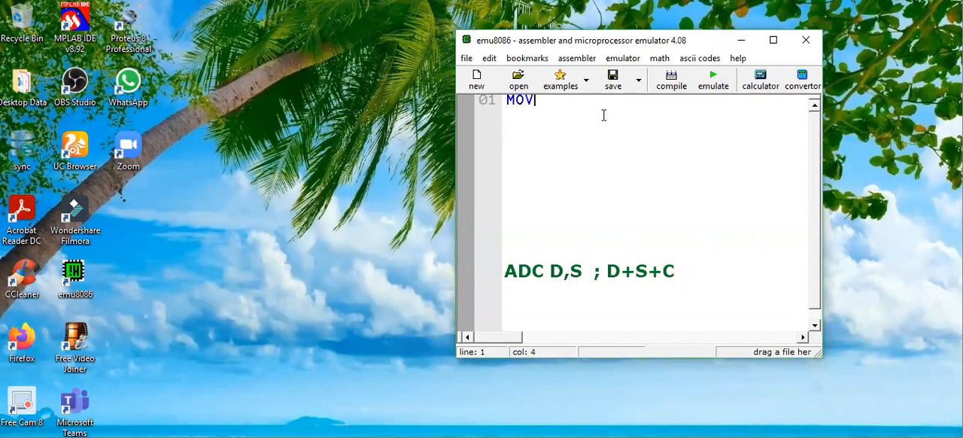
pyautogui.write('BL')
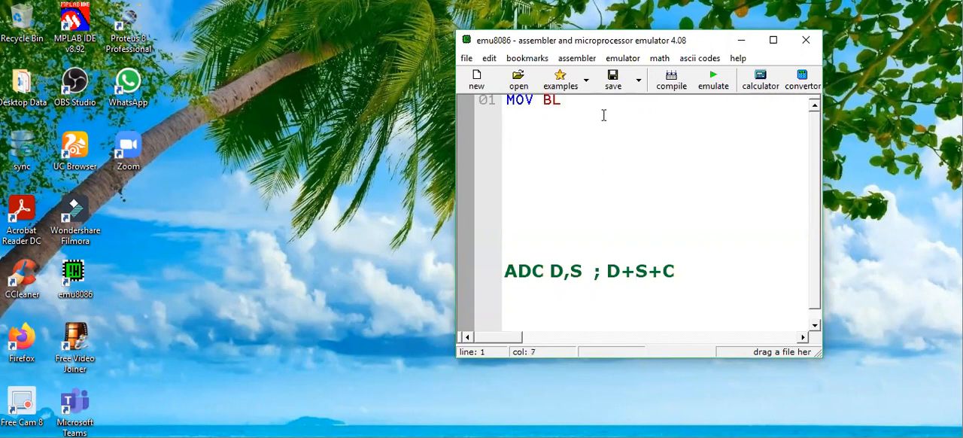
pyautogui.write('X')
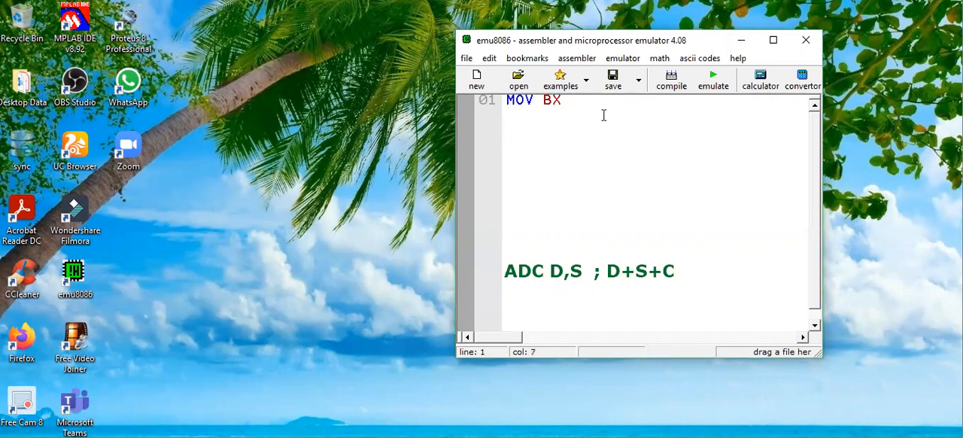
pyautogui.write(',1234H')
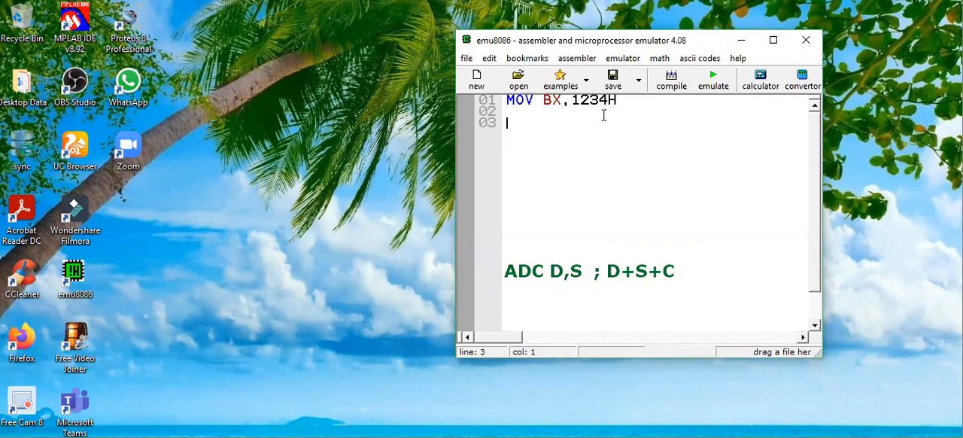
pyautogui.press('backspace')
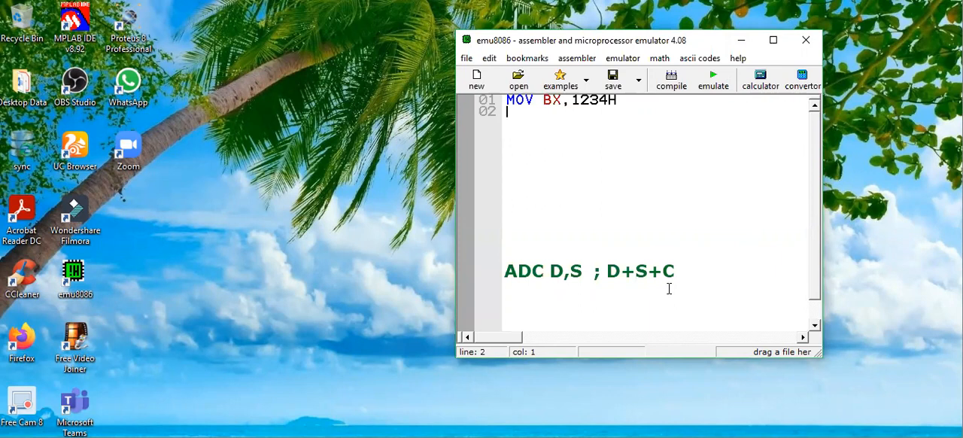
# Write the second instruction, ADD BX,F450H, and start a new line.
pyautogui.write('MOV')
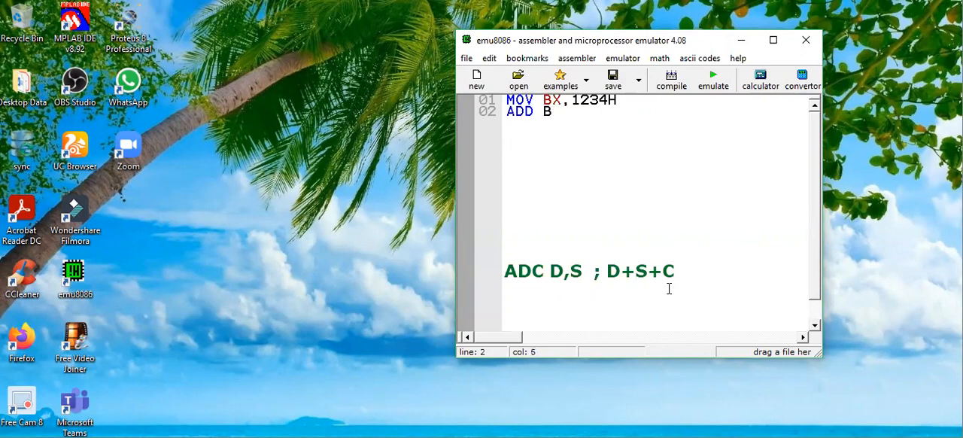
pyautogui.write('X,F')
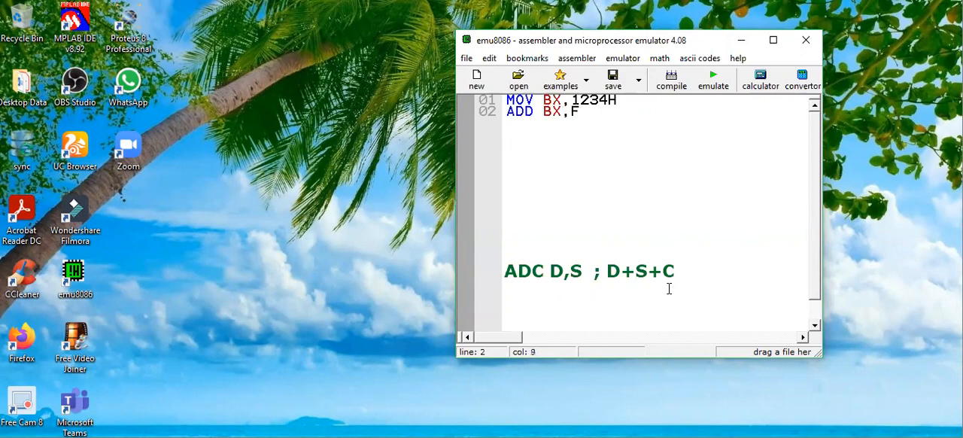
pyautogui.write('450H')
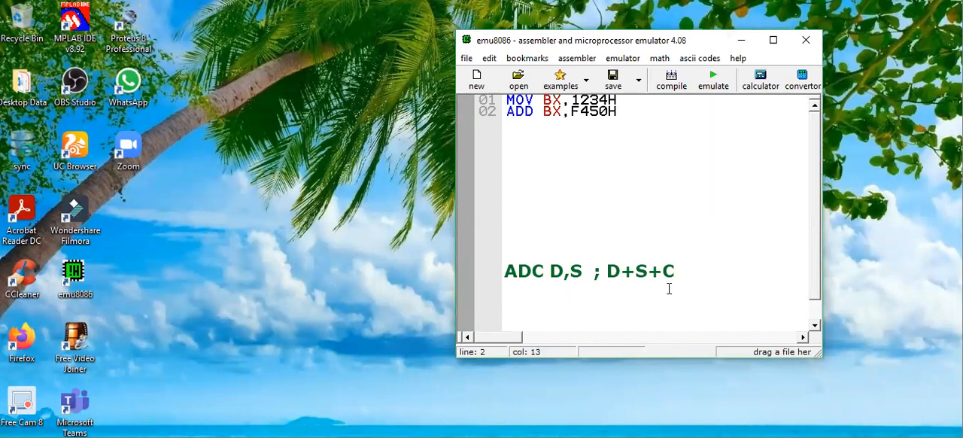
pyautogui.press('enter')
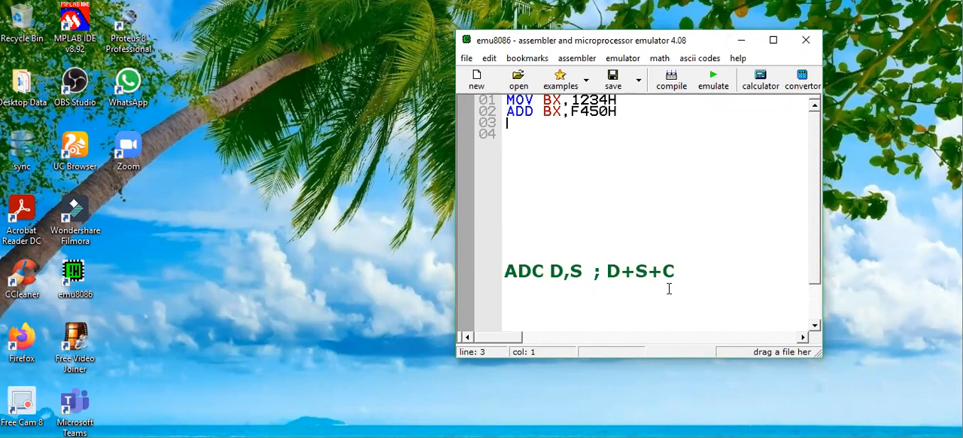
# Add the third instruction, MOV CX,4502H.
pyautogui.write('MOV')
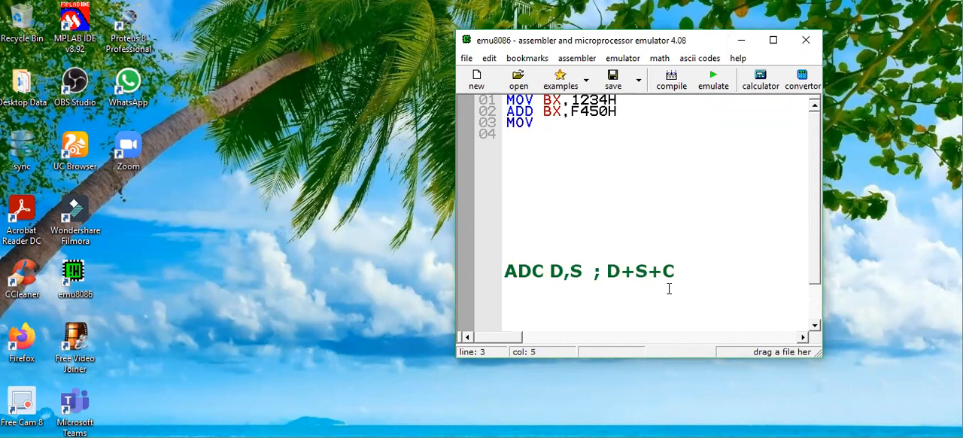
pyautogui.write('CX,')
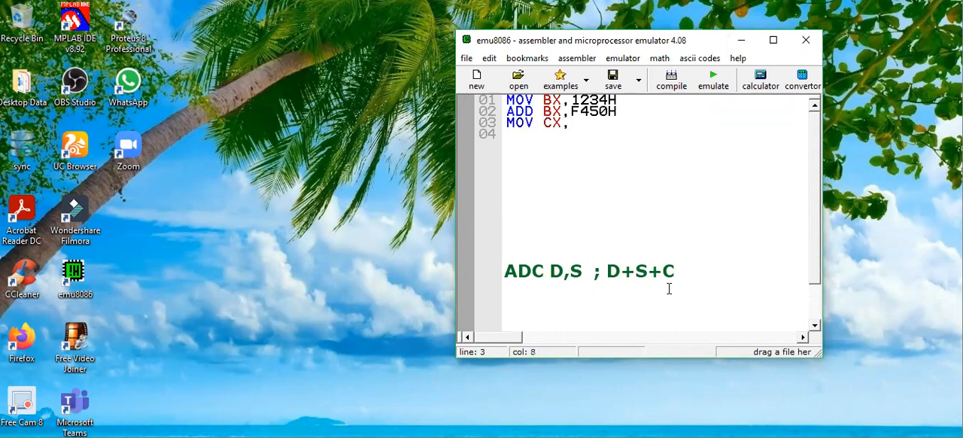
pyautogui.write('45')
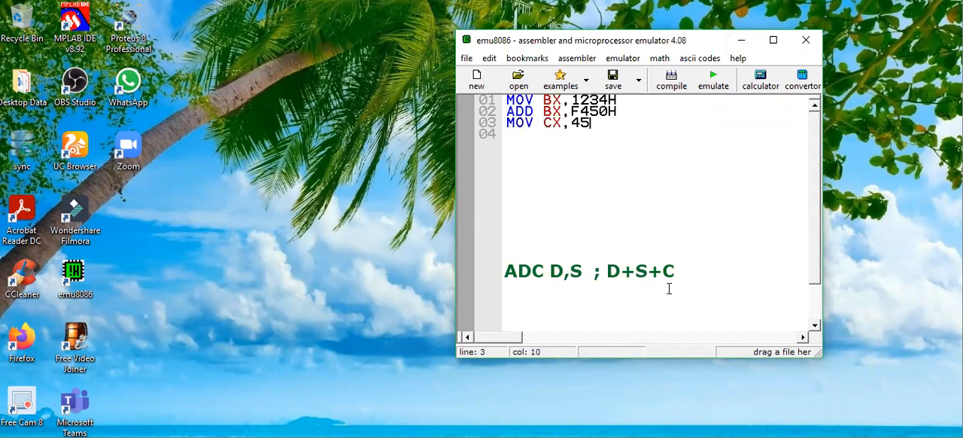
pyautogui.write('02H')
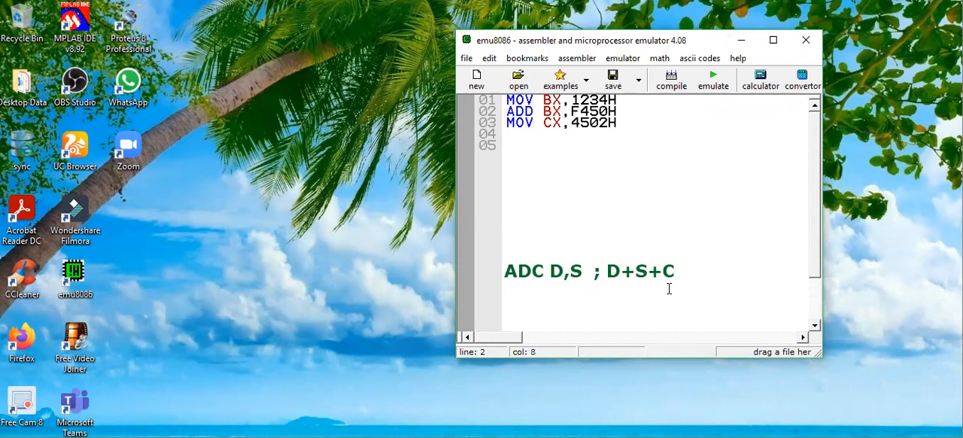
# Correct the operand to 0F450H and add the final line ADC BX,CX.
pyautogui.write('0')
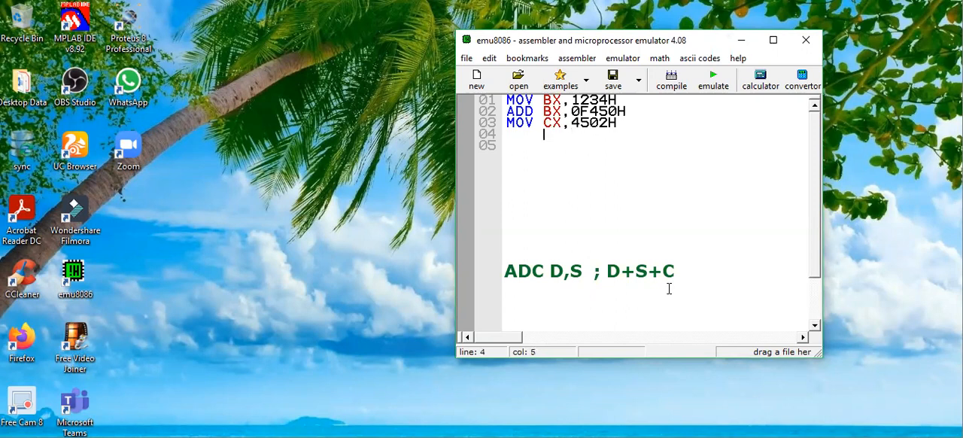
pyautogui.write('ADC BX,CX')
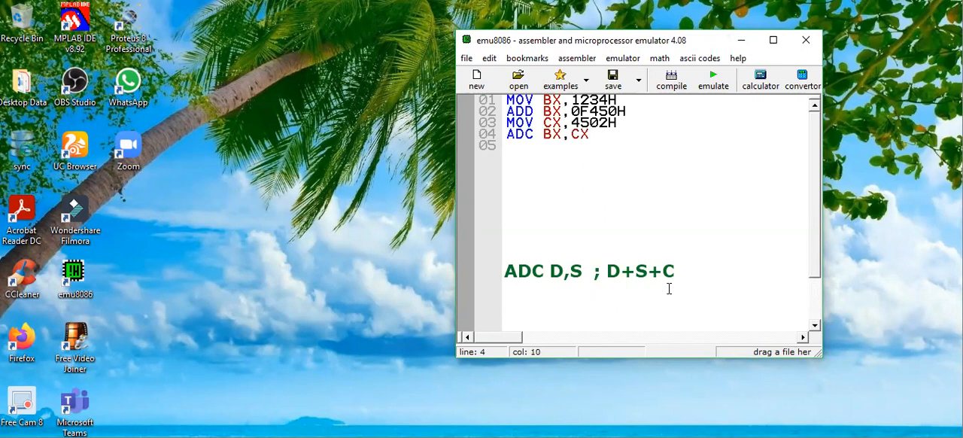
pyautogui.click(589, 134)
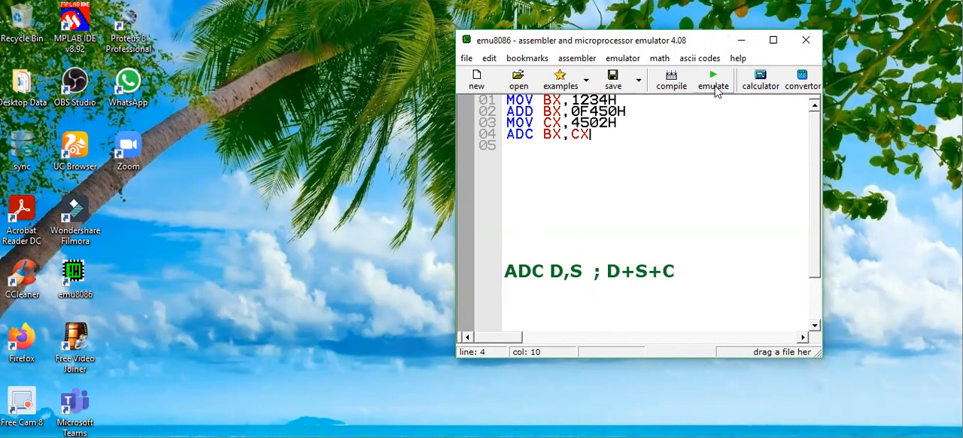
# Compile and load the program into the emulator, then execute MOV BX,1234H.
pyautogui.click(712, 79)
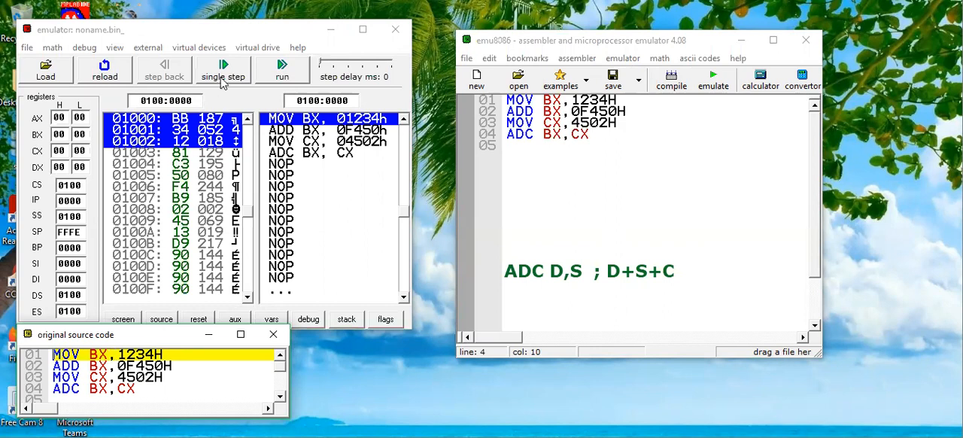
pyautogui.click(223, 71)
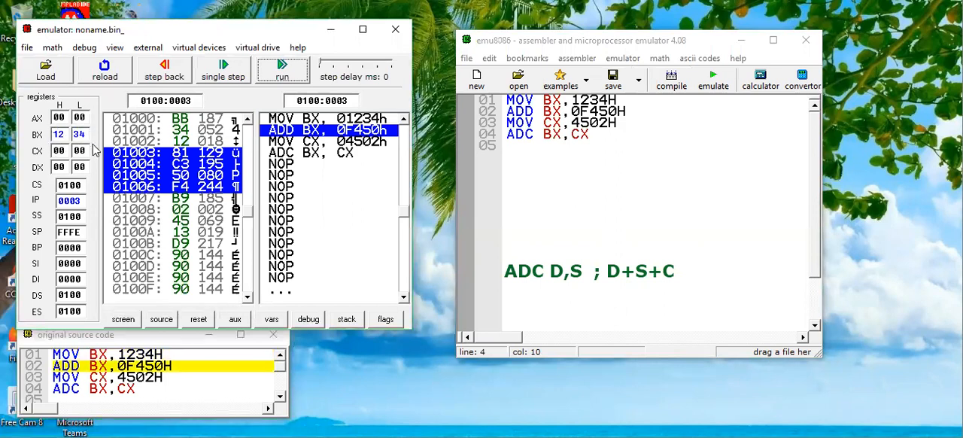
pyautogui.moveTo(104, 372)
pyautogui.write('1234')
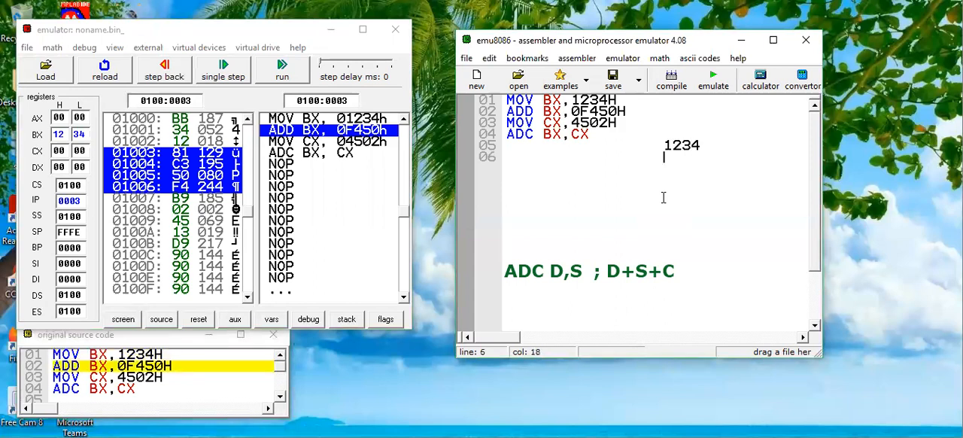
# Write F450 and the sum 10684 under 1234, selecting the carry digit.
pyautogui.write('F450')
pyautogui.write('10684')
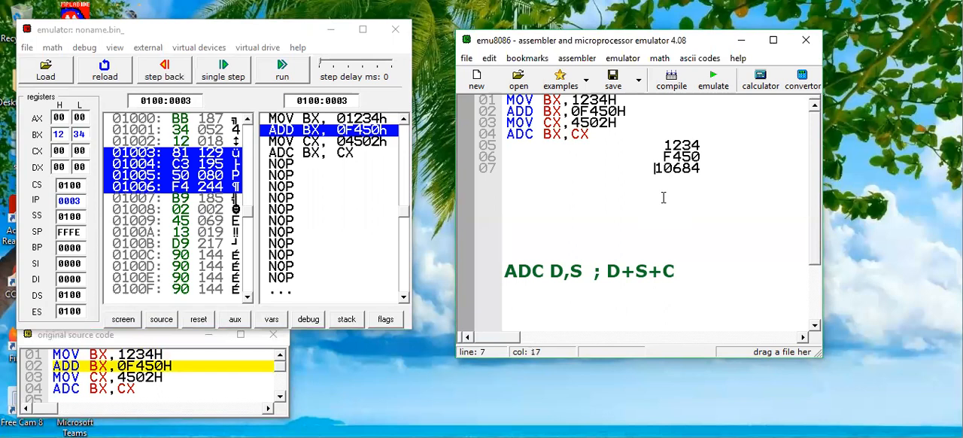
pyautogui.moveTo(657, 168); pyautogui.dragTo(689, 168)
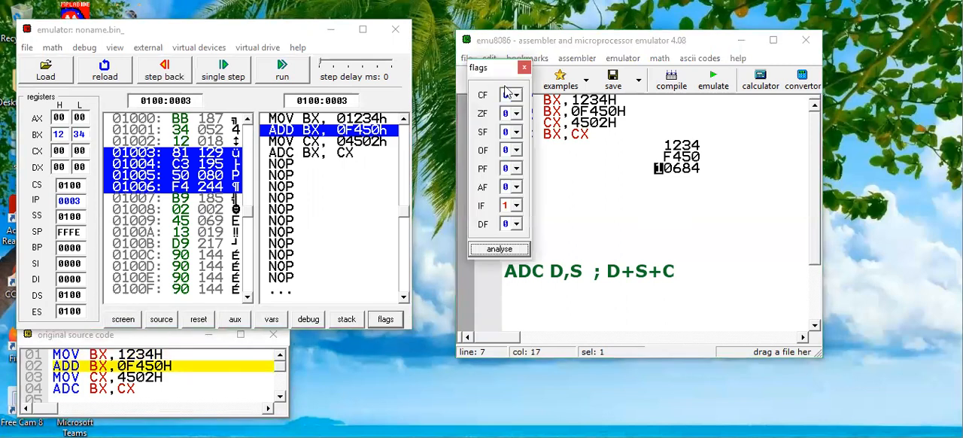
pyautogui.moveTo(496, 75)
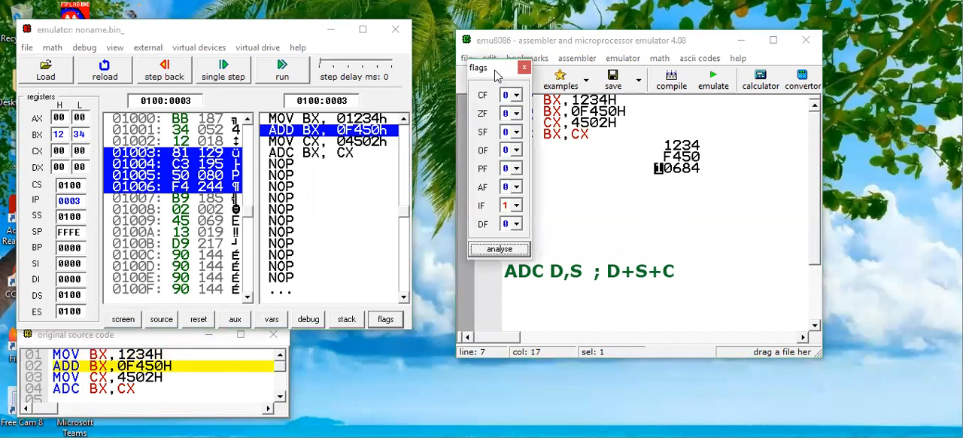
# Move the flags panel aside and step to BX=0684 with carry set, CX=4502H.
pyautogui.moveTo(497, 68); pyautogui.dragTo(444, 197)
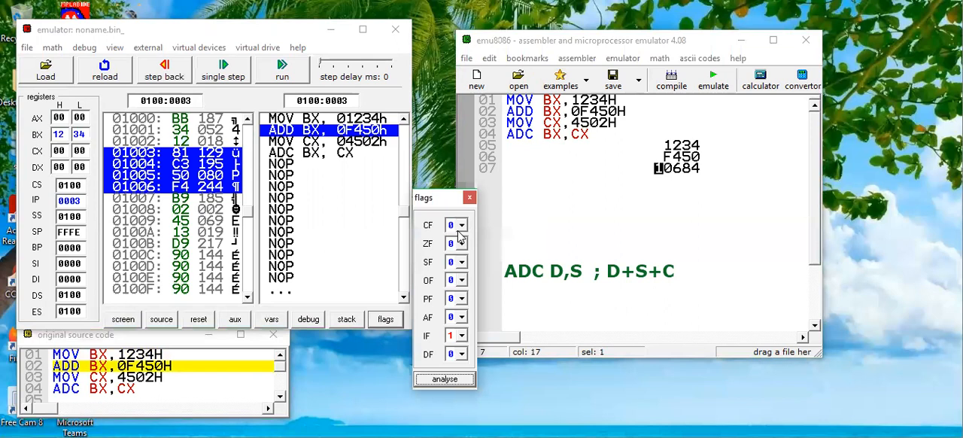
pyautogui.moveTo(181, 348)
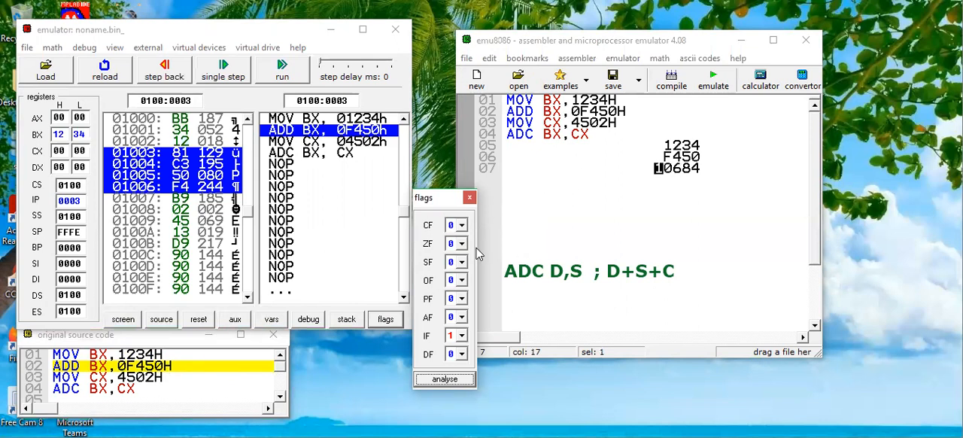
pyautogui.moveTo(444, 221)
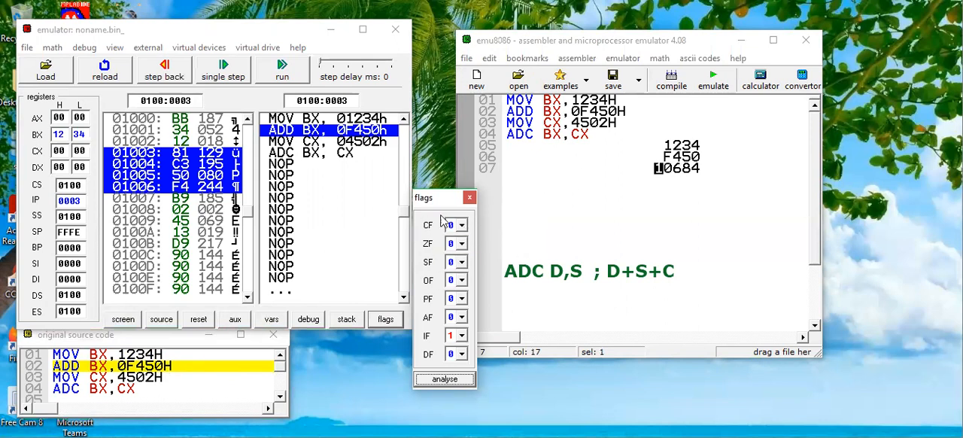
pyautogui.moveTo(252, 96)
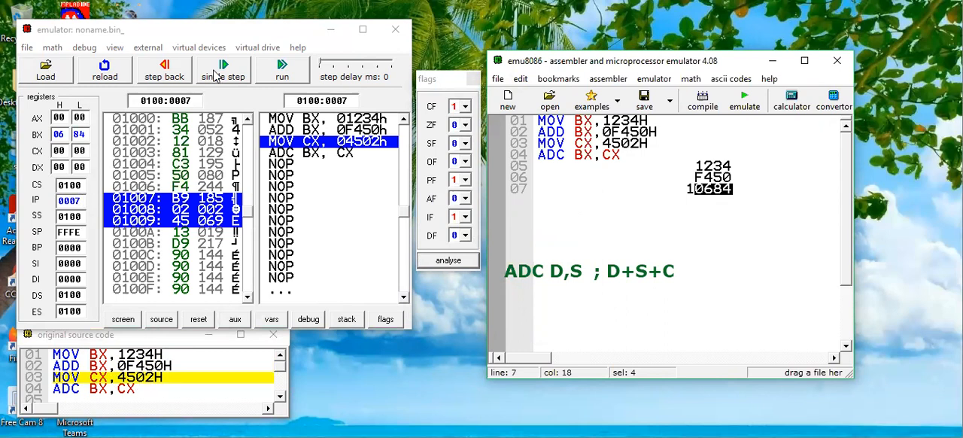
pyautogui.click(222, 69)
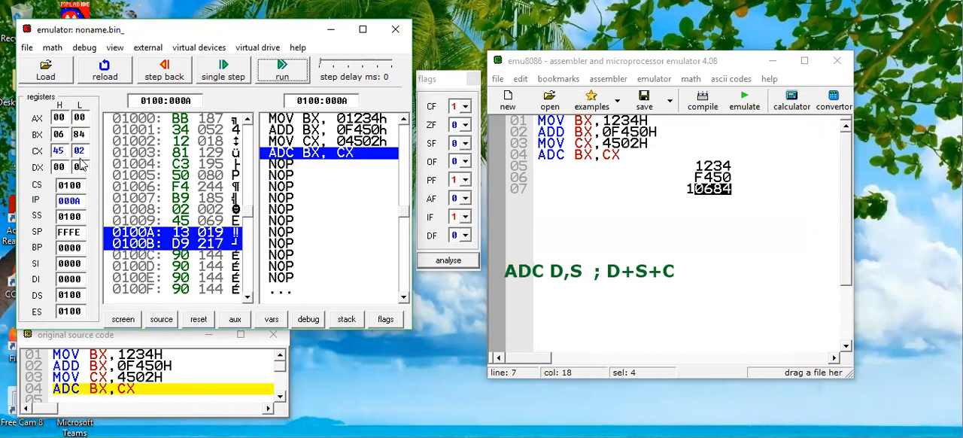
pyautogui.moveTo(297, 179)
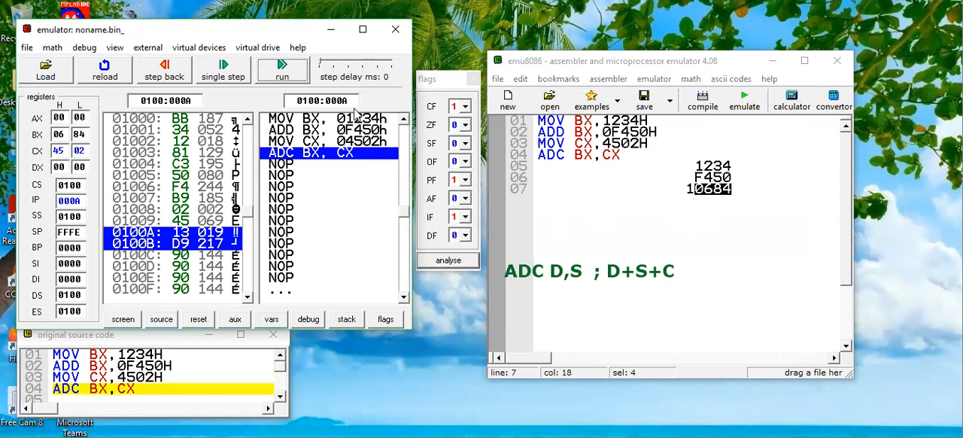
# Execute ADC BX,CX, making BX 4B87 and clearing the carry flag.
pyautogui.click(223, 72)
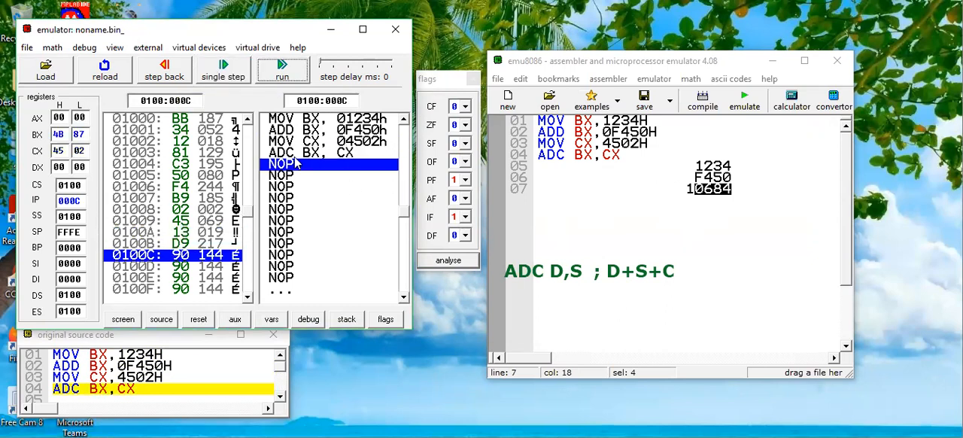
pyautogui.moveTo(728, 244)
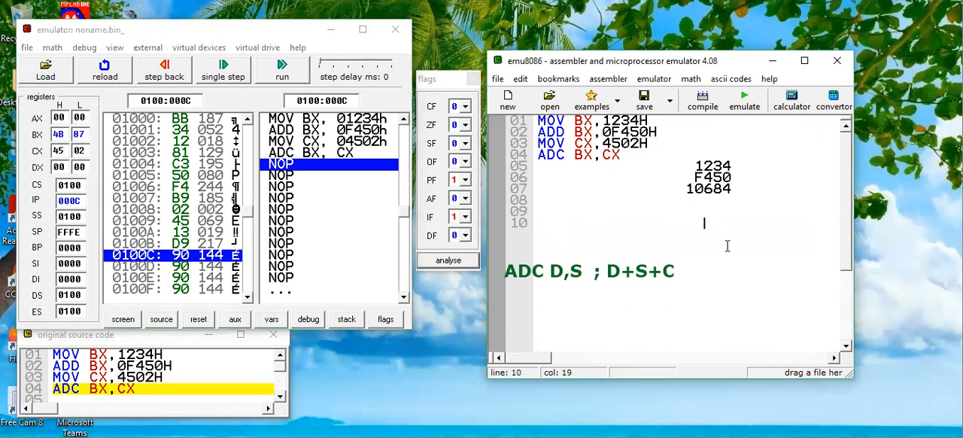
# Write the hand sum 0684 + 4502 = 4B86 in the notes.
pyautogui.write('068')
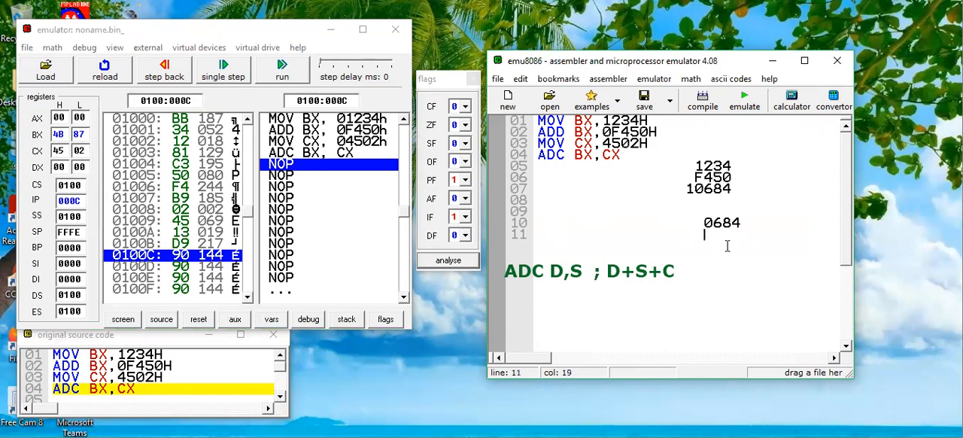
pyautogui.write('45')
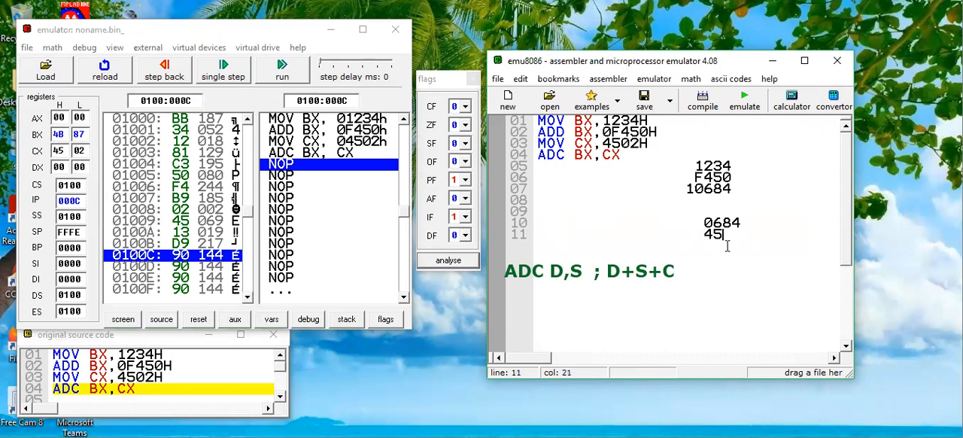
pyautogui.write('020')
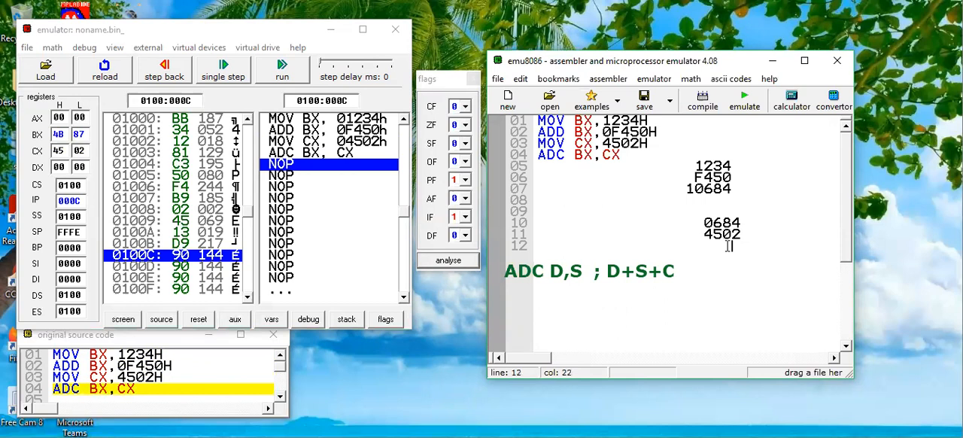
pyautogui.write('6')
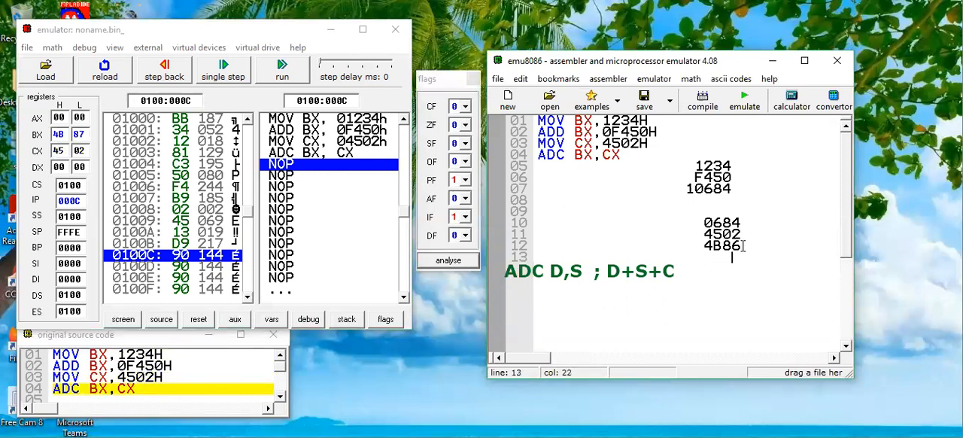
# Add the carry 1 to get the final result 4B87.
pyautogui.write('1')
pyautogui.click(686, 234)
pyautogui.write('+ ')
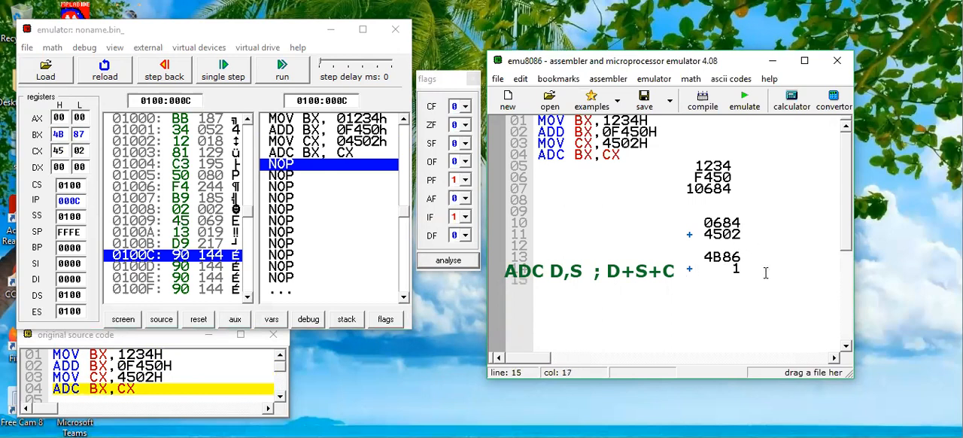
pyautogui.write('4B8')
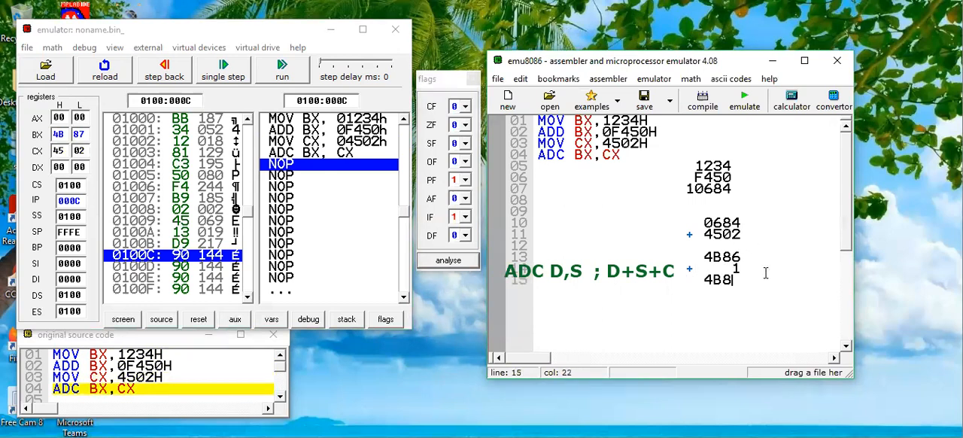
pyautogui.write('7')
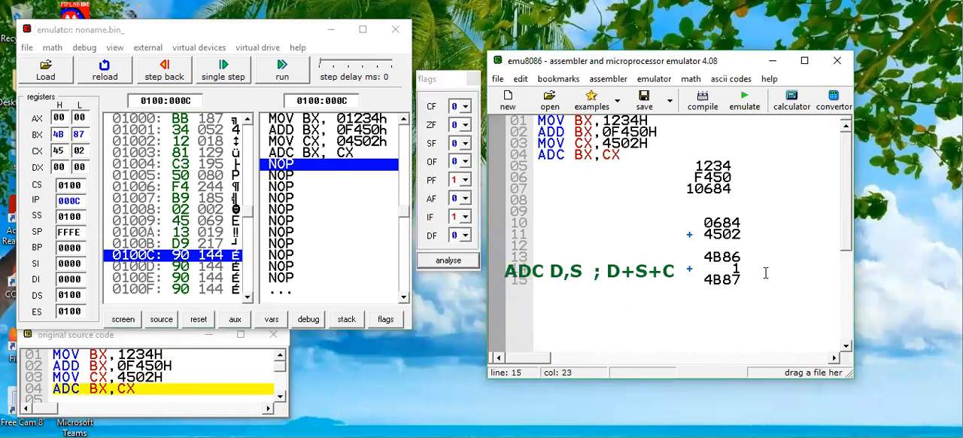